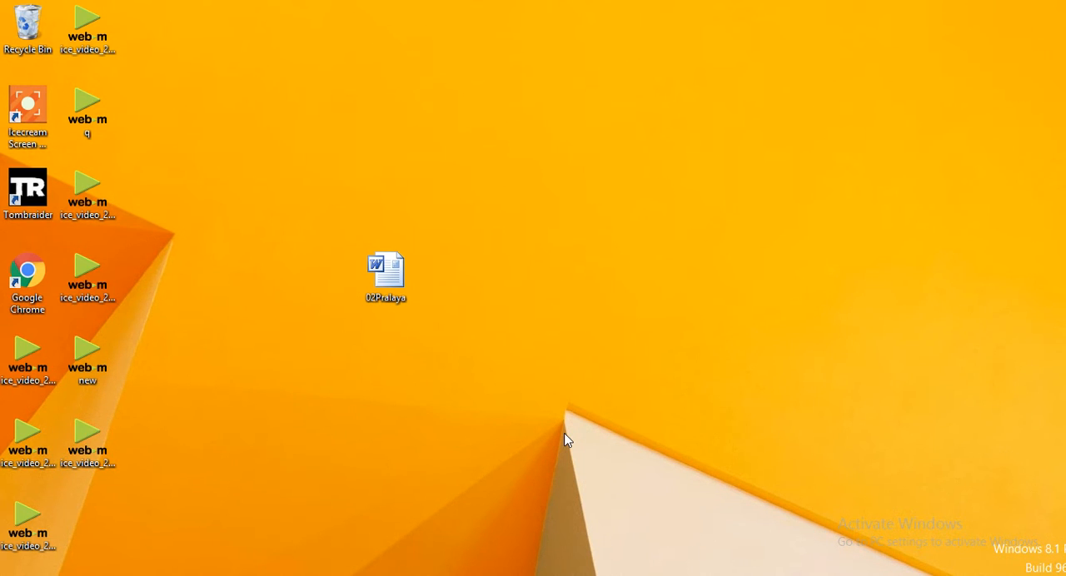
{"action": "mouse_move", "coordinate": [420, 387]}
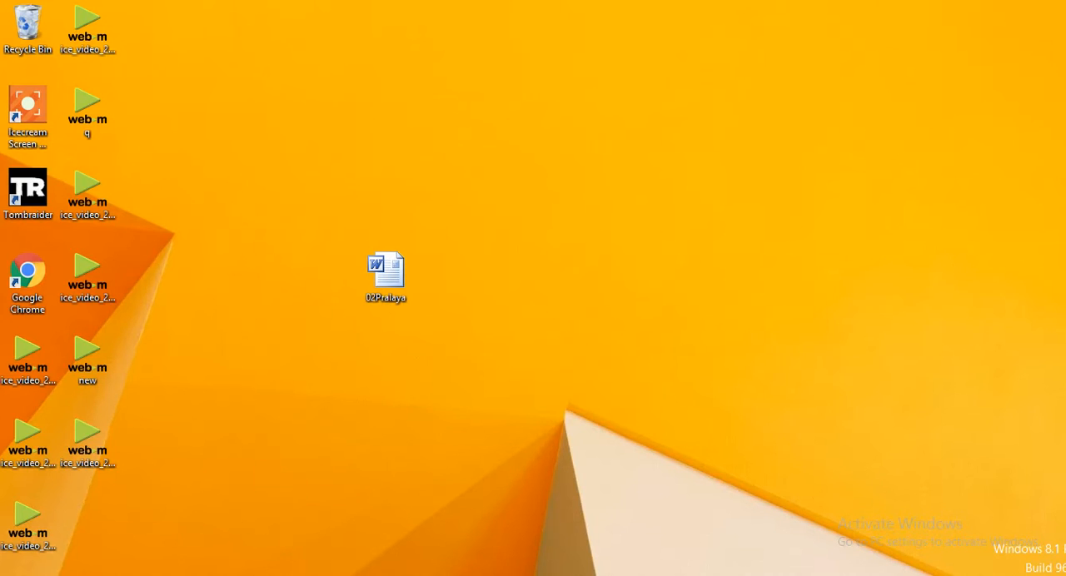
Open 02Pralaya and set a custom 6" × 9" paper size for the whole document.
{"action": "double_click", "coordinate": [385, 269]}
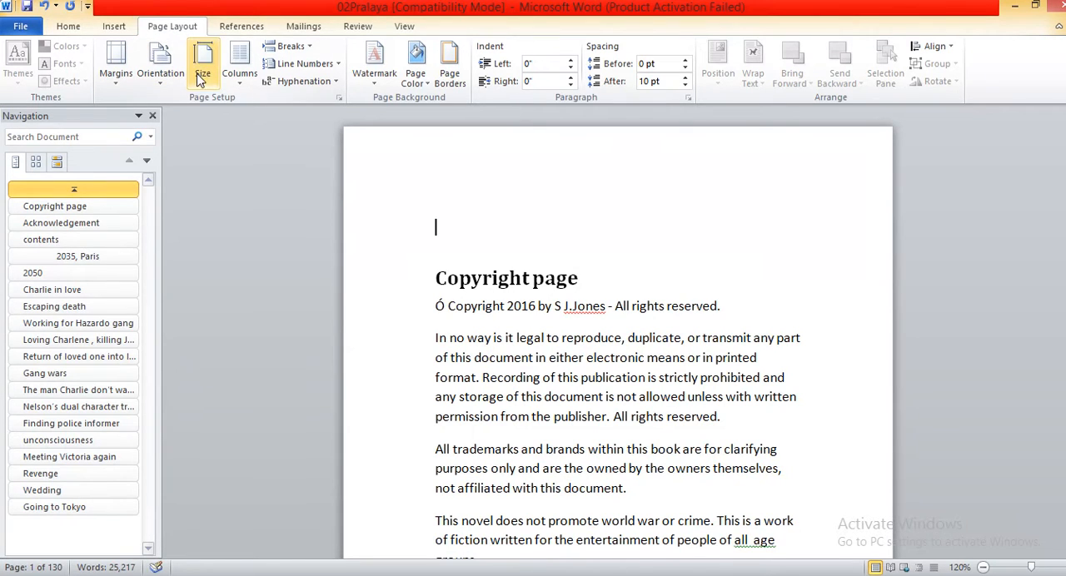
{"action": "left_click", "coordinate": [203, 63]}
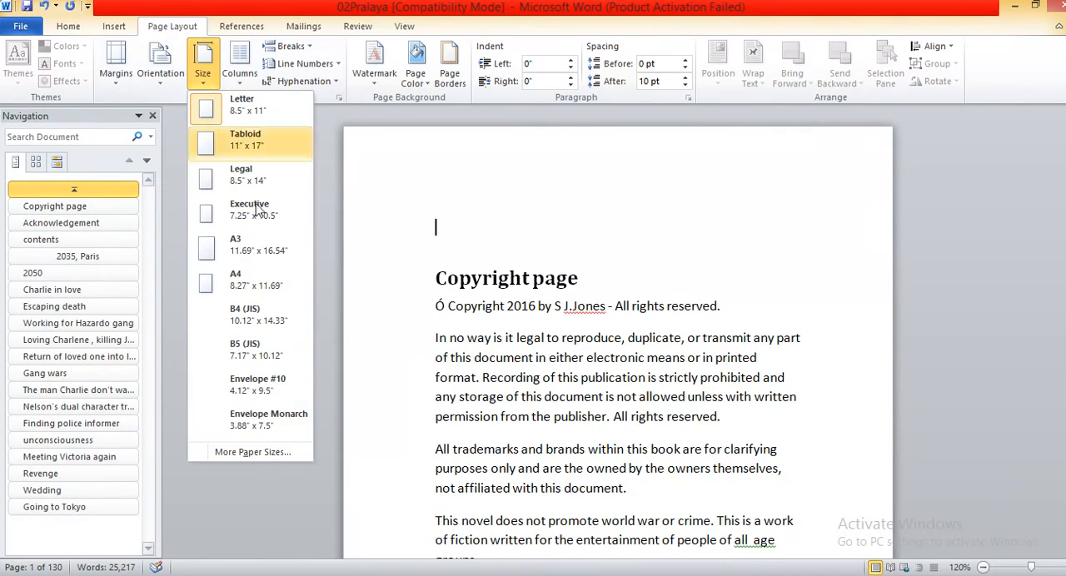
{"action": "mouse_move", "coordinate": [251, 452]}
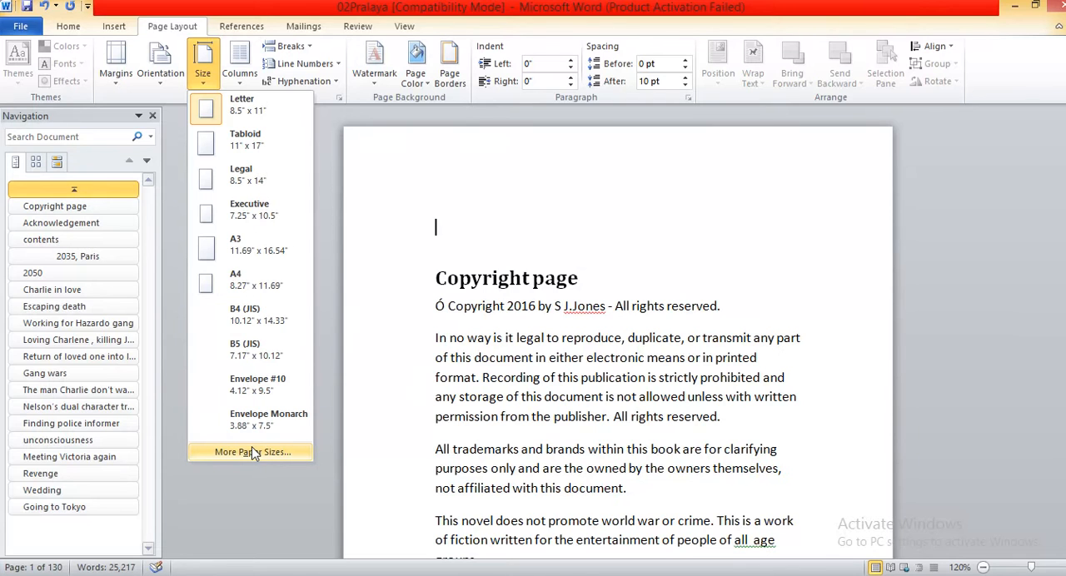
{"action": "left_click", "coordinate": [251, 453]}
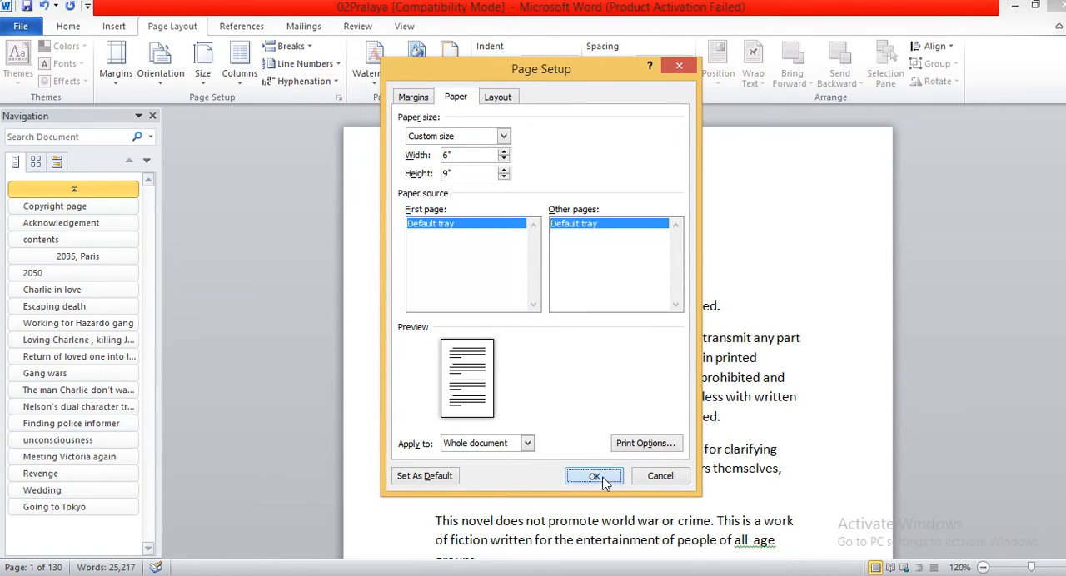
{"action": "left_click", "coordinate": [593, 476]}
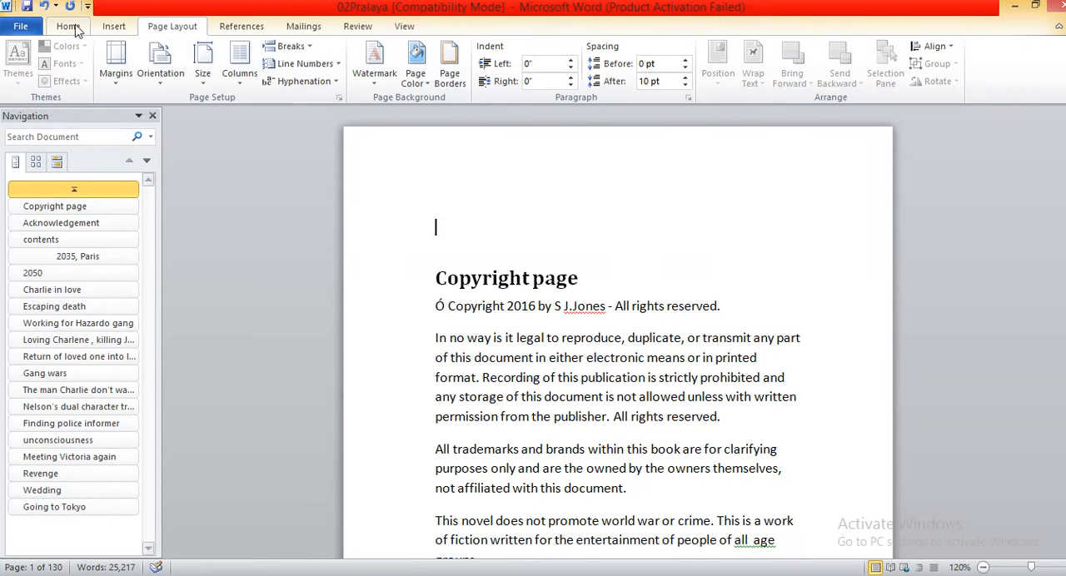
Save 02Pralaya to the Desktop as a PDF optimized for Standard printing.
{"action": "left_click", "coordinate": [20, 26]}
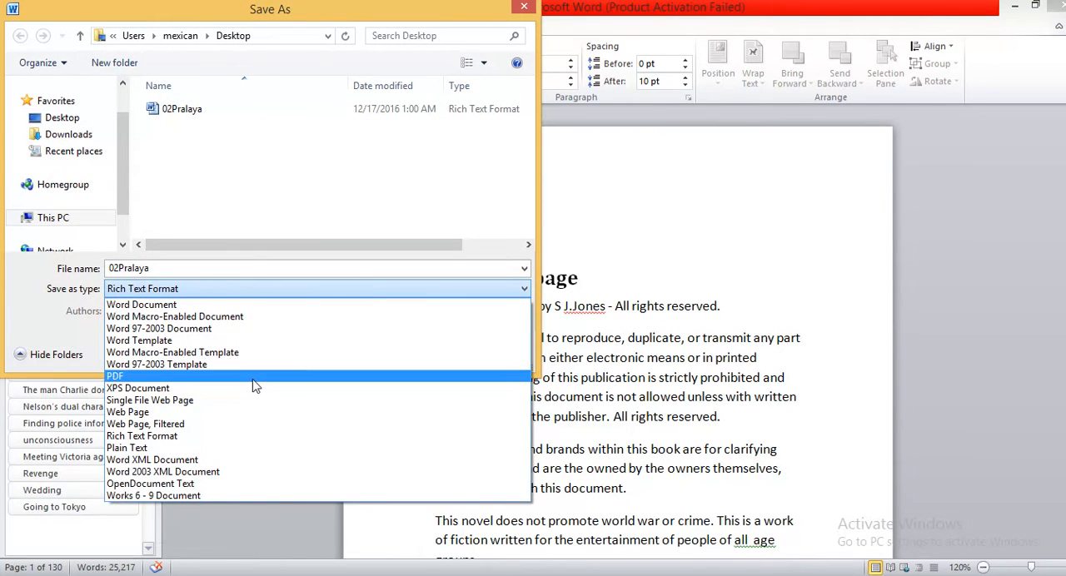
{"action": "left_click", "coordinate": [114, 377]}
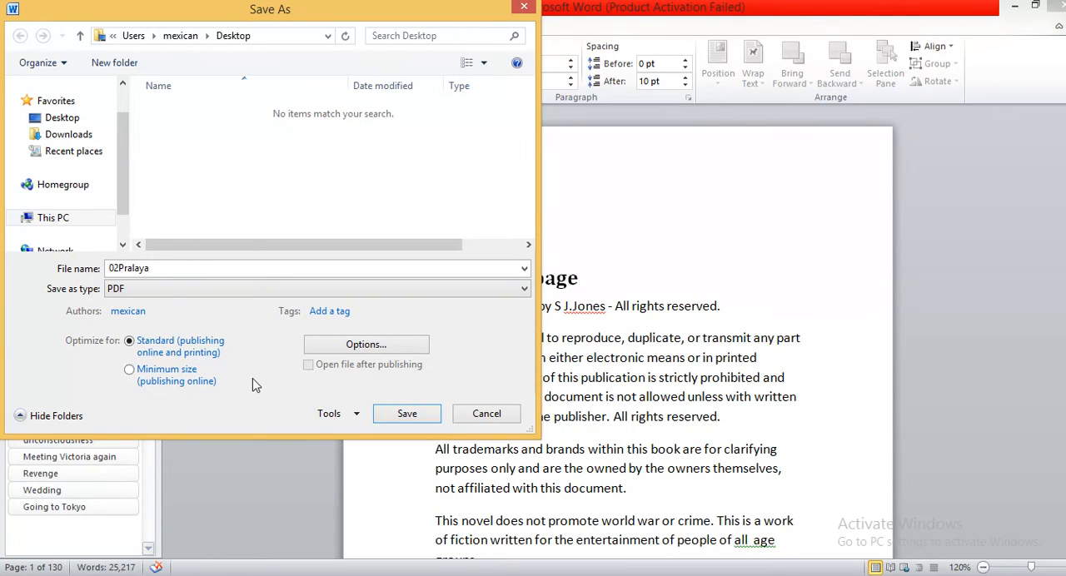
{"action": "mouse_move", "coordinate": [213, 351]}
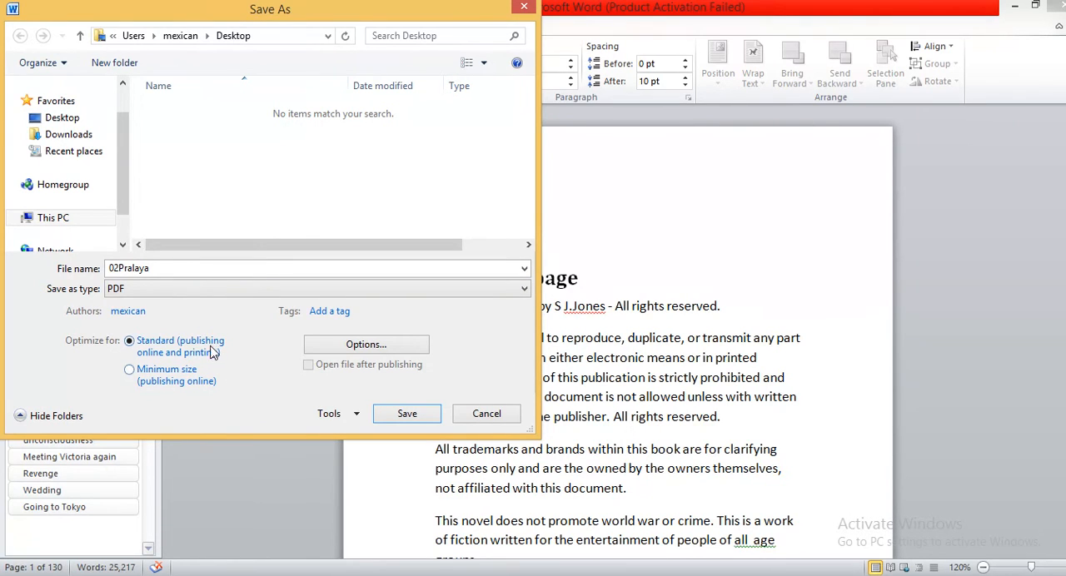
{"action": "mouse_move", "coordinate": [200, 353]}
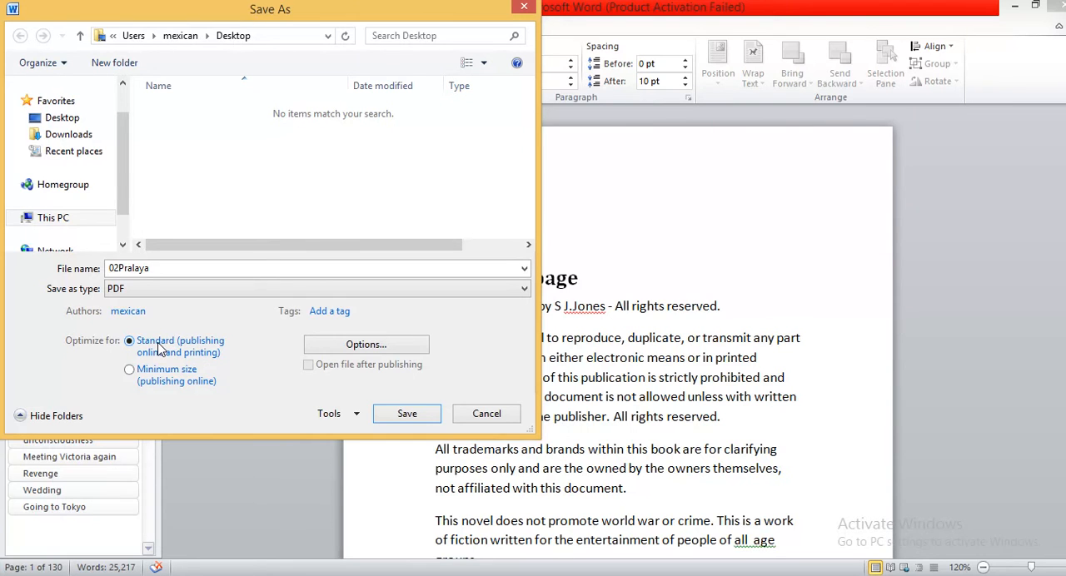
{"action": "left_click", "coordinate": [407, 415]}
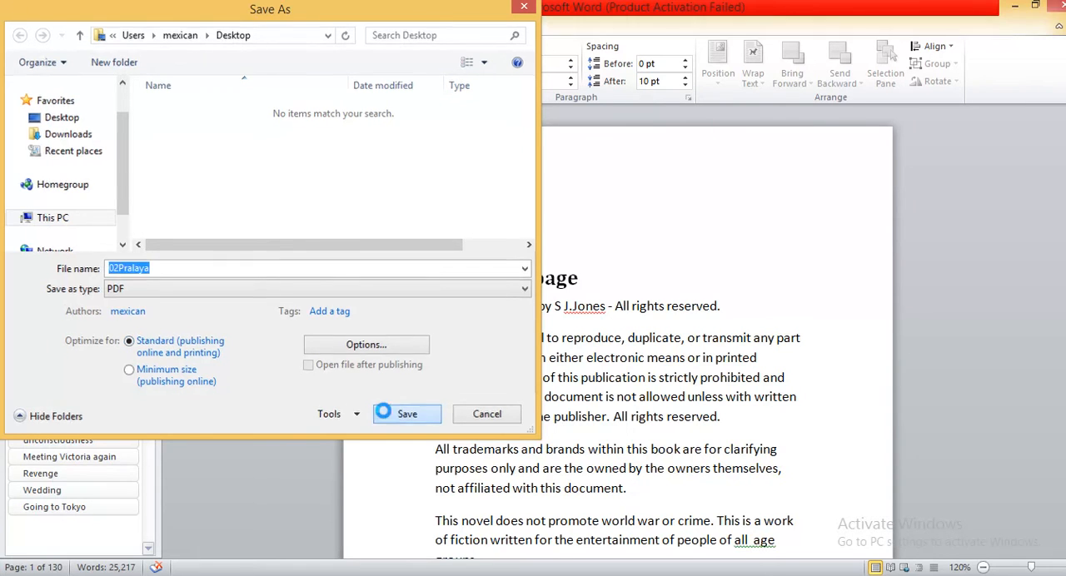
{"action": "left_click", "coordinate": [406, 415]}
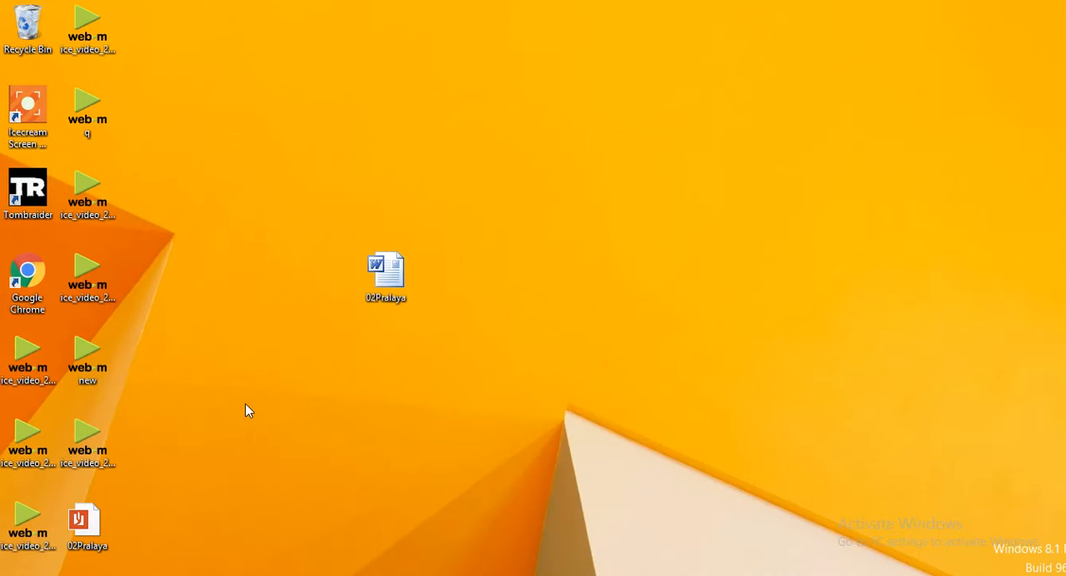
{"action": "double_click", "coordinate": [385, 266]}
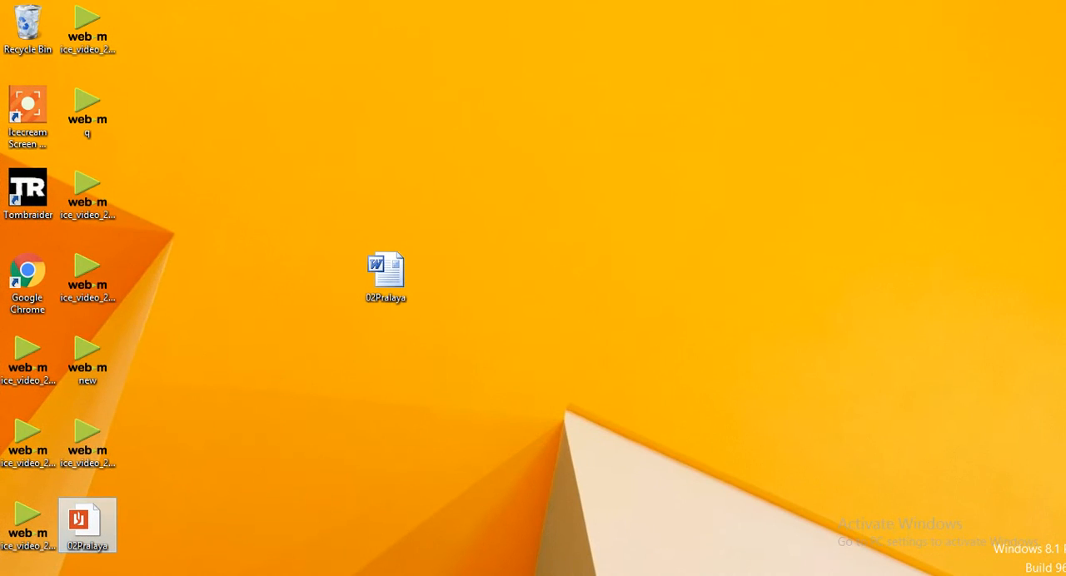
Reopen 02Pralaya in Word and look over the resized page.
{"action": "double_click", "coordinate": [385, 268]}
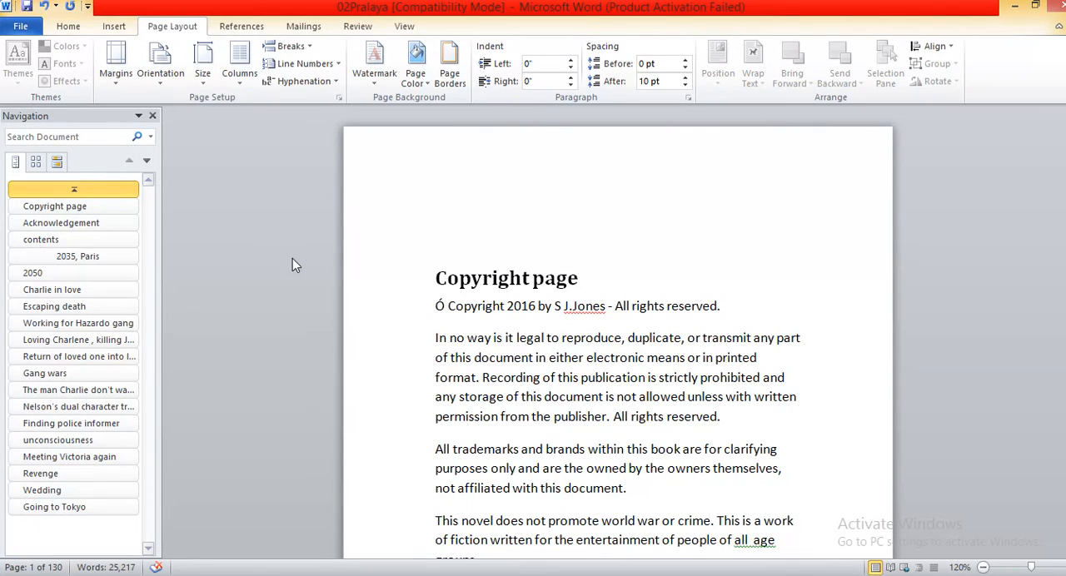
{"action": "mouse_move", "coordinate": [380, 213]}
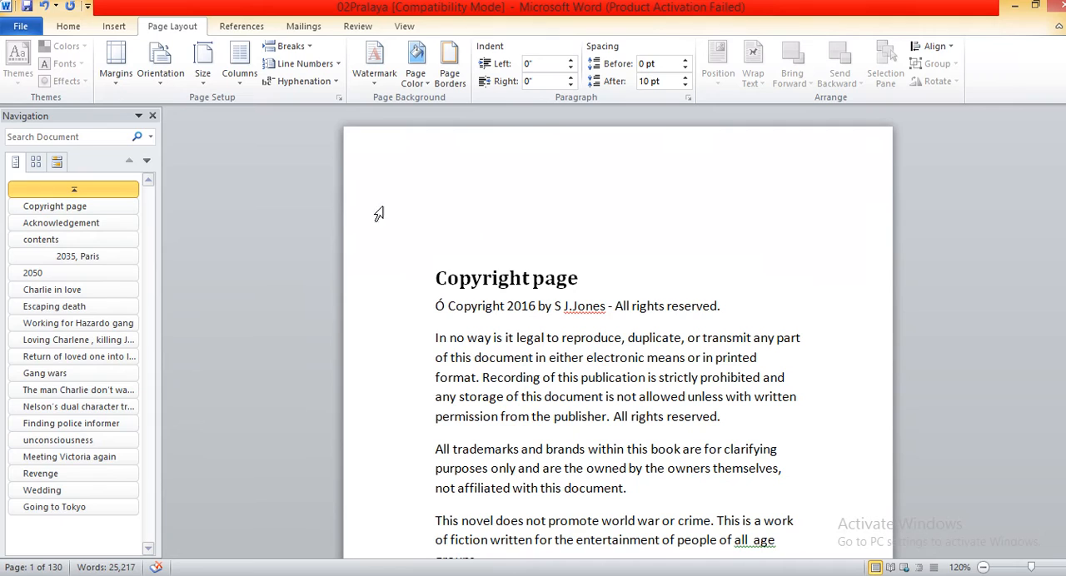
{"action": "left_click_drag", "start_coordinate": [626, 338], "coordinate": [644, 376]}
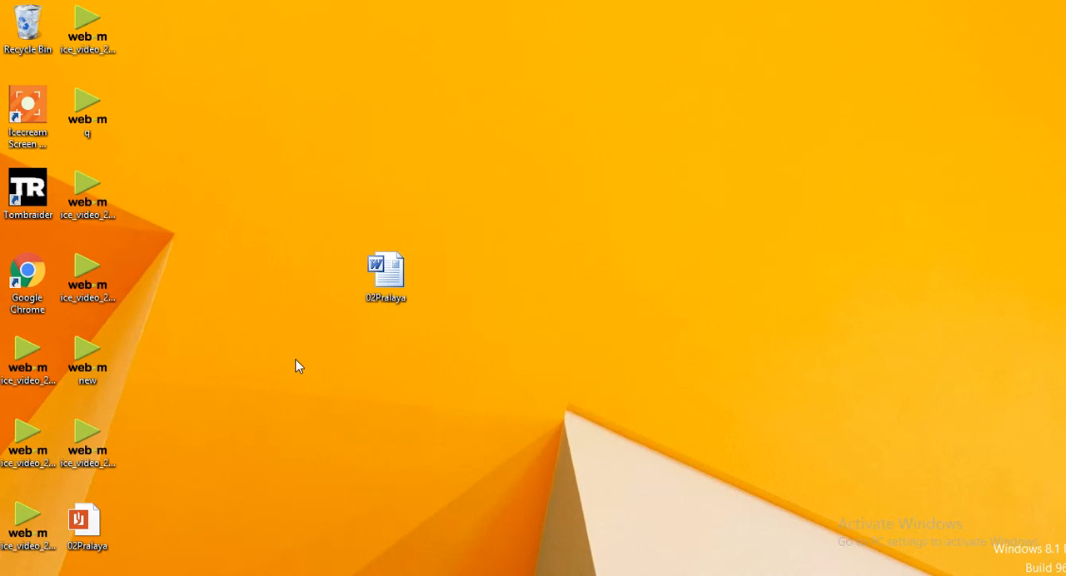
{"action": "mouse_move", "coordinate": [293, 408]}
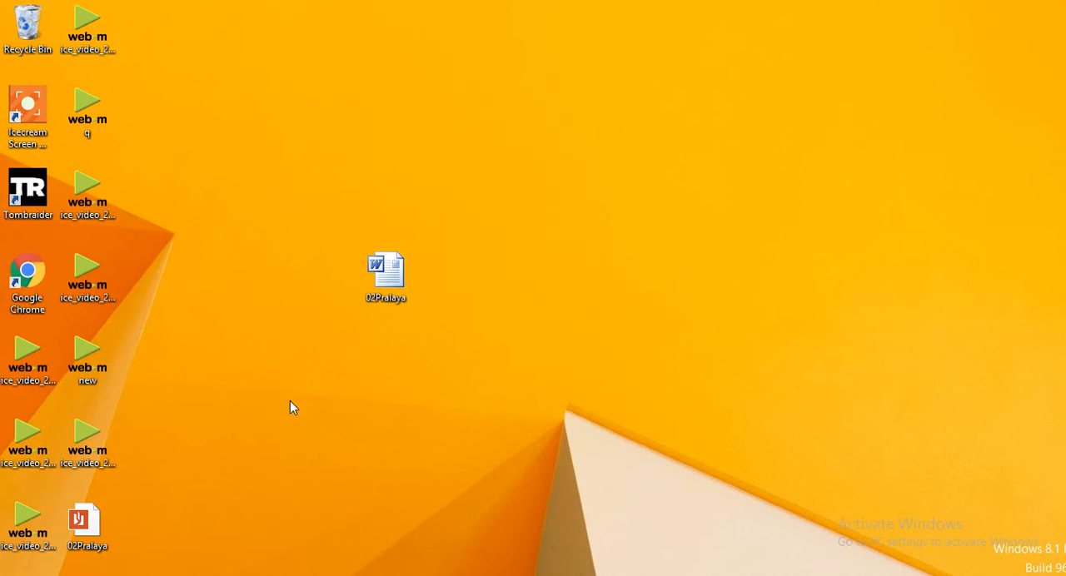
{"action": "mouse_move", "coordinate": [276, 447]}
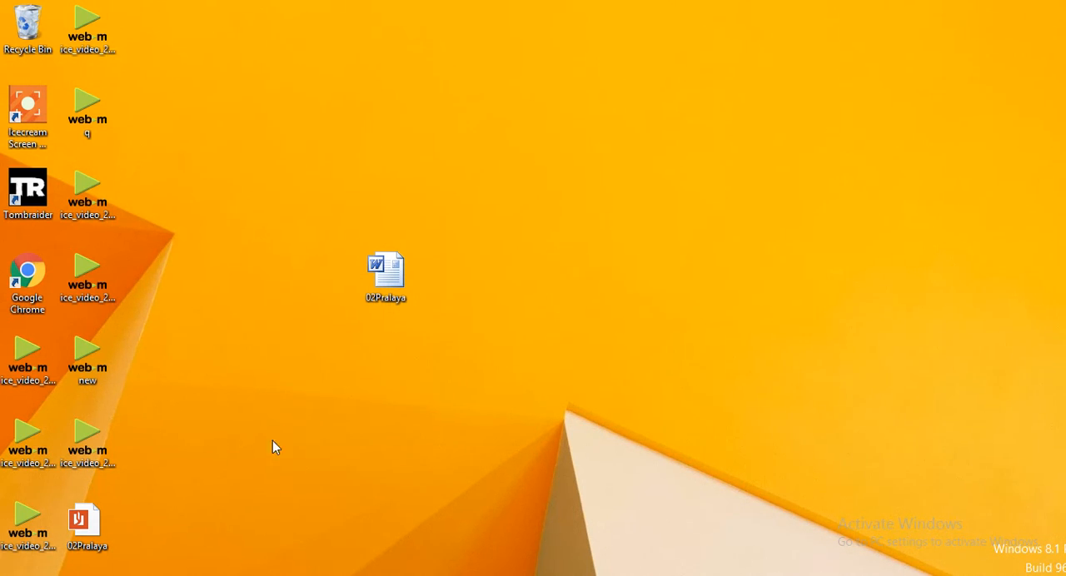